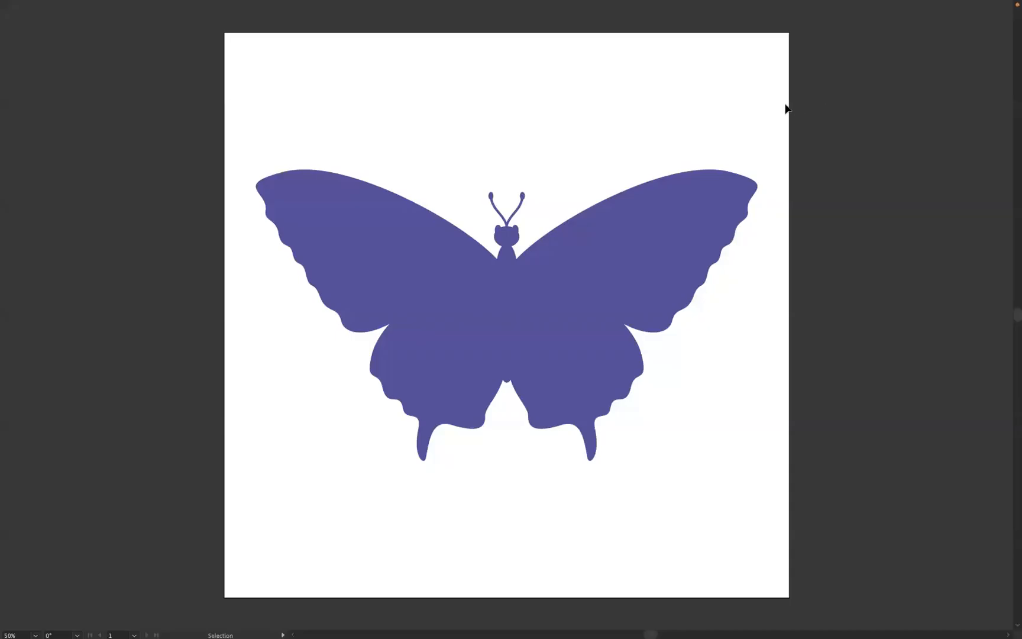
{"action": "mouse_move", "coordinate": [892, 144]}
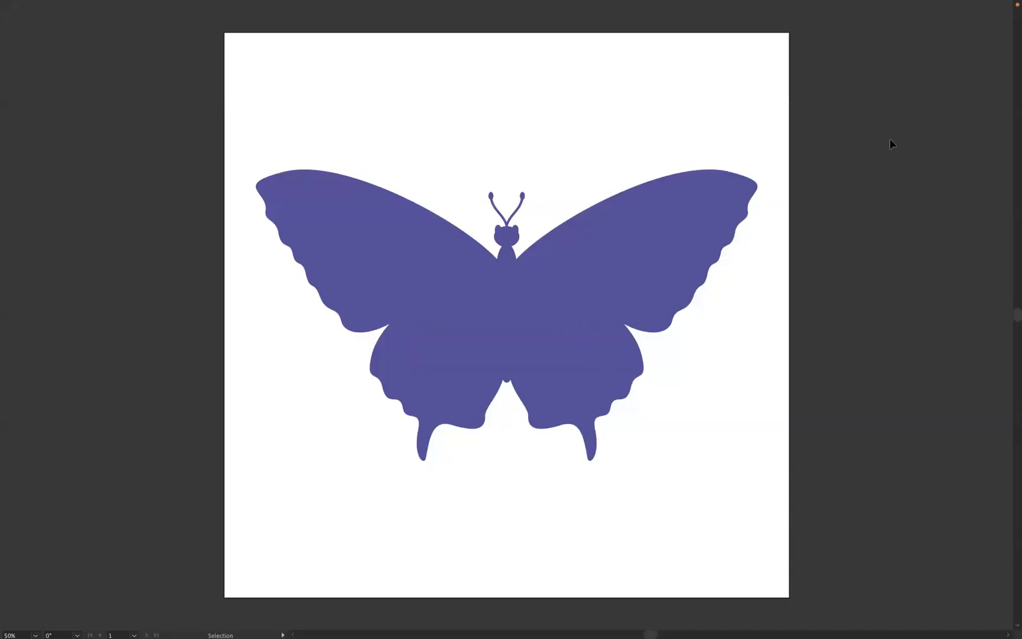
{"action": "mouse_move", "coordinate": [800, 119]}
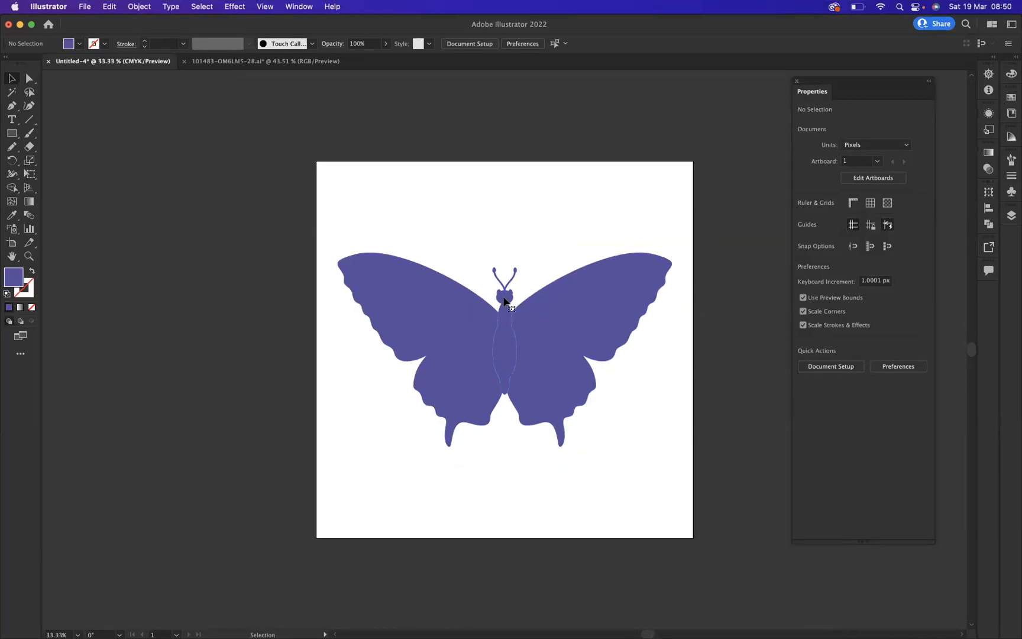
- Drag the butterfly body onto the left pasteboard and select the left wing
{"action": "left_click_drag", "start_coordinate": [505, 306], "coordinate": [220, 301]}
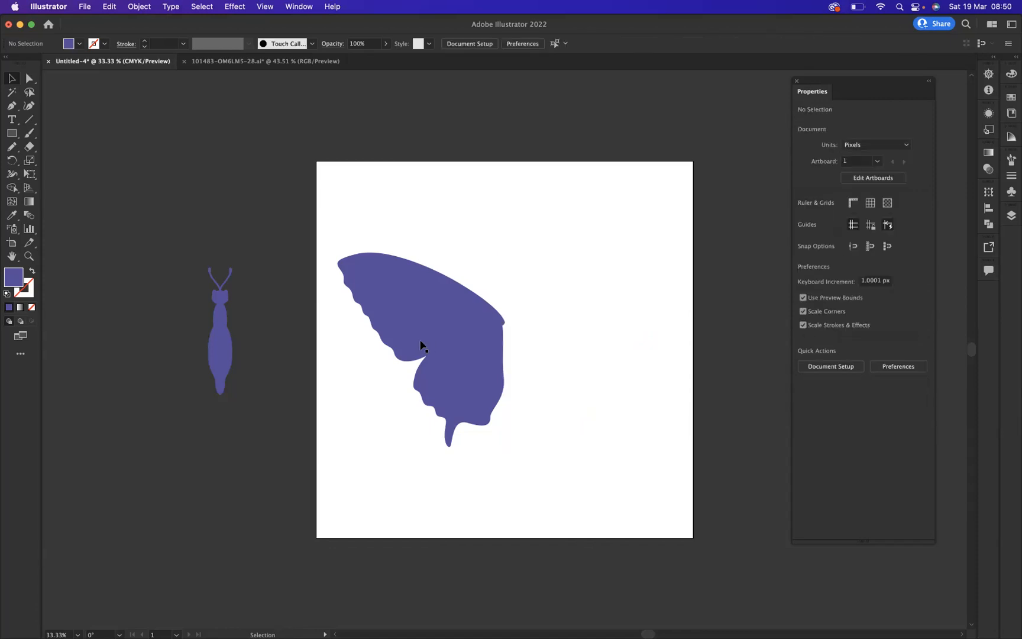
{"action": "left_click", "coordinate": [420, 345]}
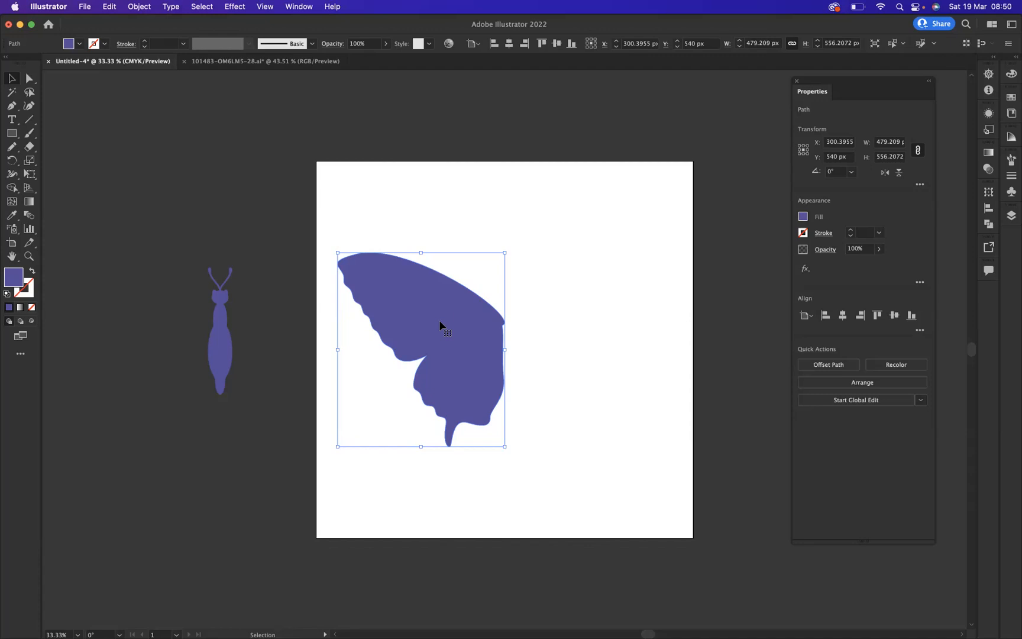
{"action": "mouse_move", "coordinate": [642, 264]}
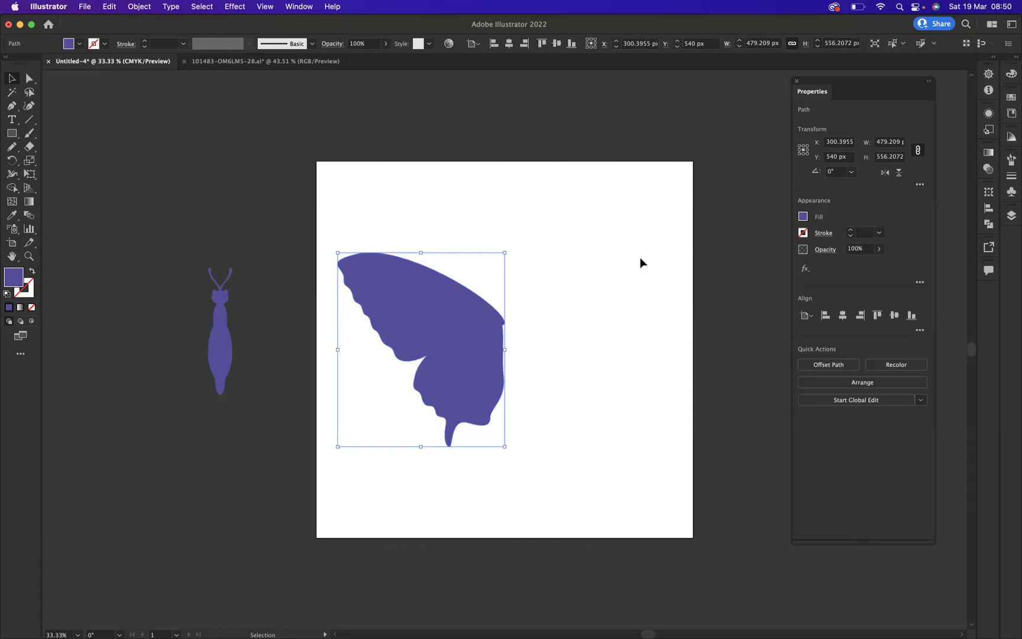
{"action": "mouse_move", "coordinate": [832, 243]}
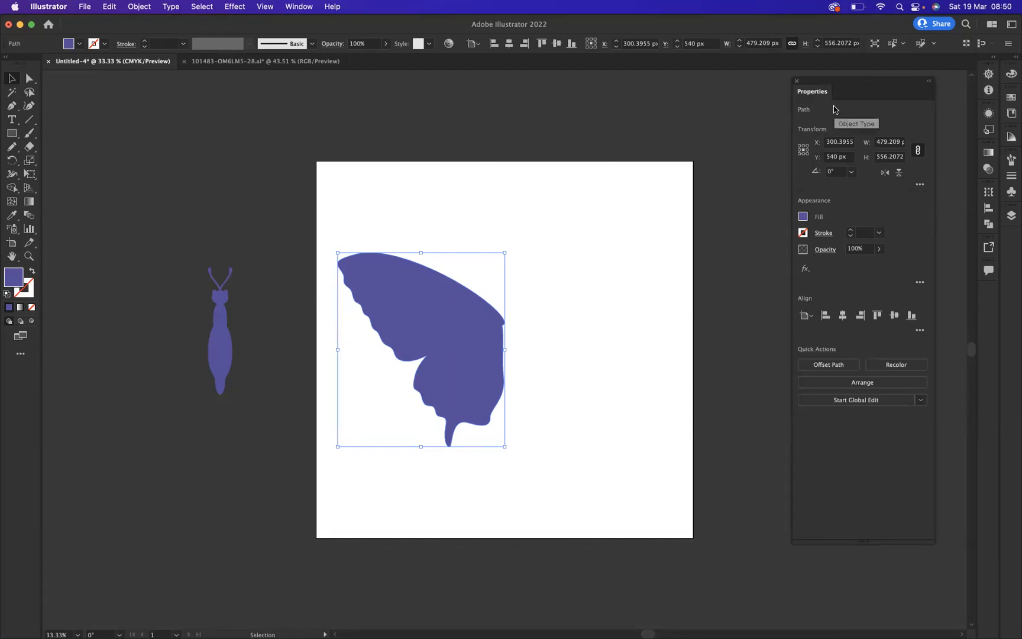
{"action": "mouse_move", "coordinate": [296, 13]}
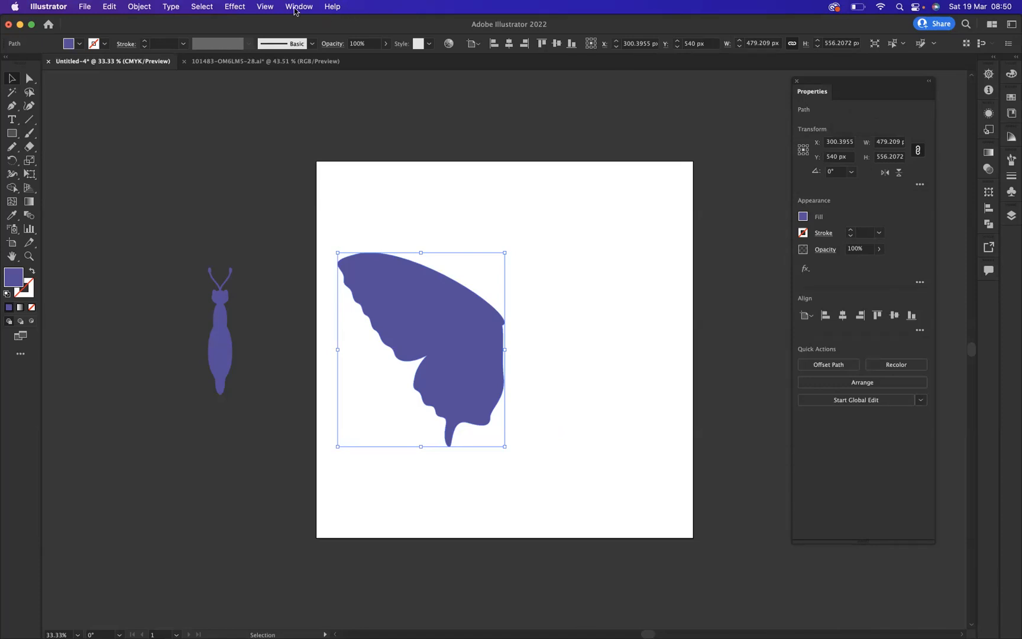
{"action": "left_click", "coordinate": [300, 8]}
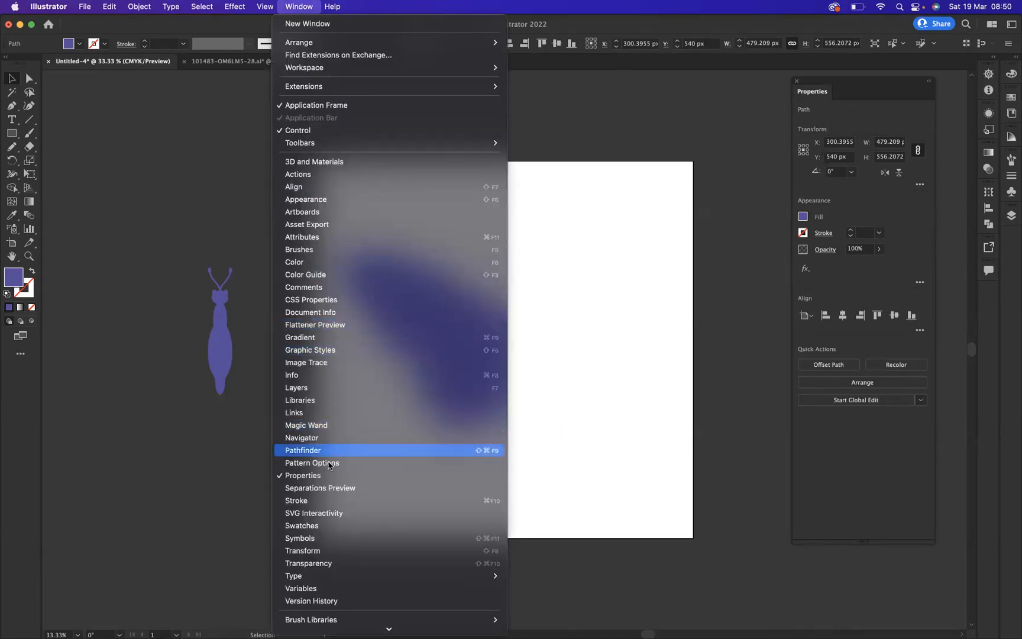
{"action": "mouse_move", "coordinate": [309, 479]}
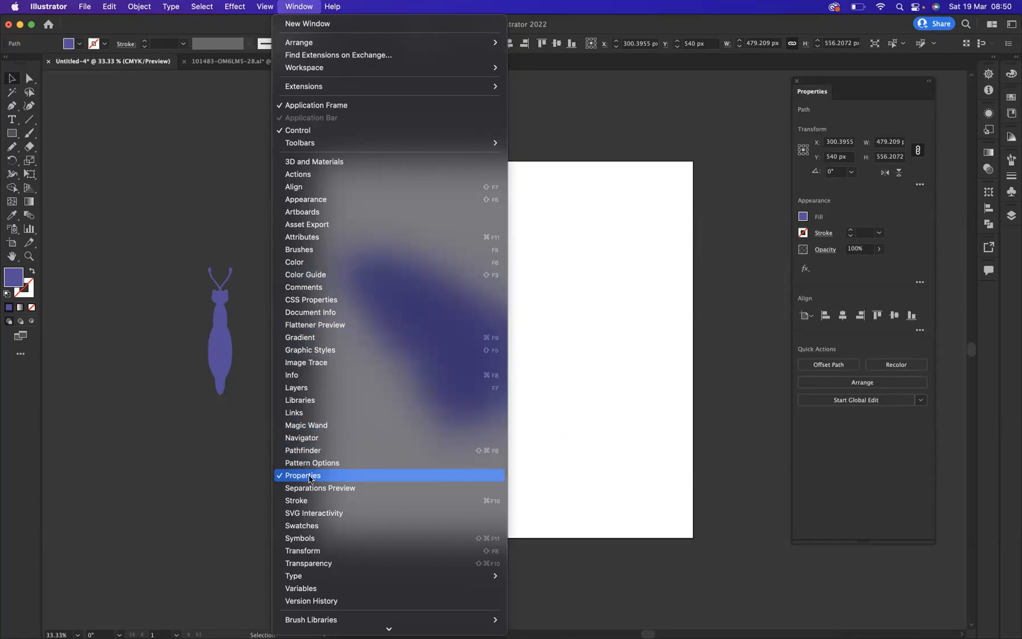
{"action": "left_click", "coordinate": [304, 476]}
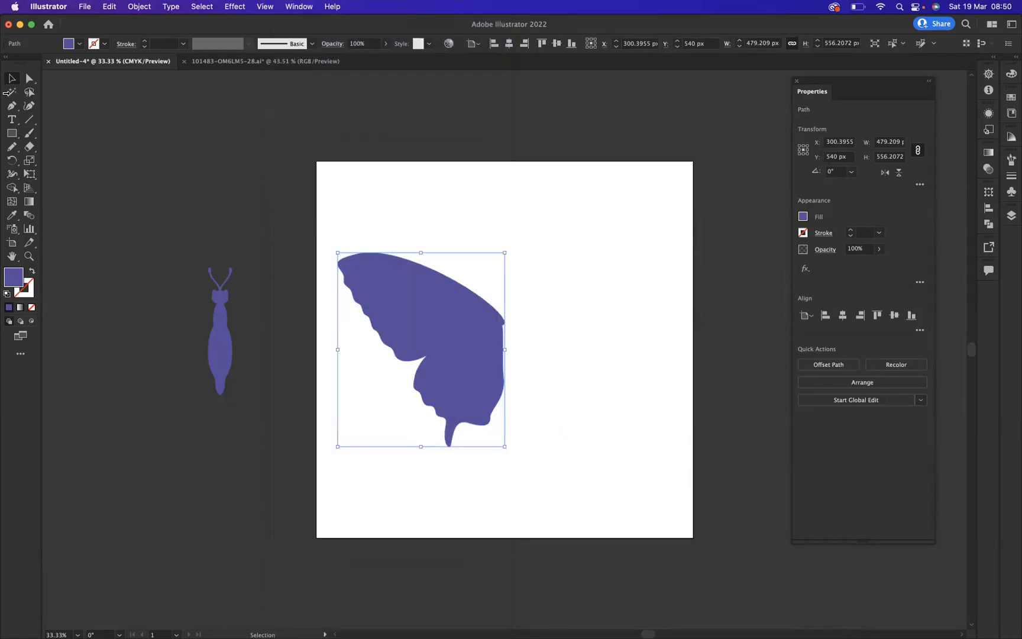
{"action": "mouse_move", "coordinate": [369, 218]}
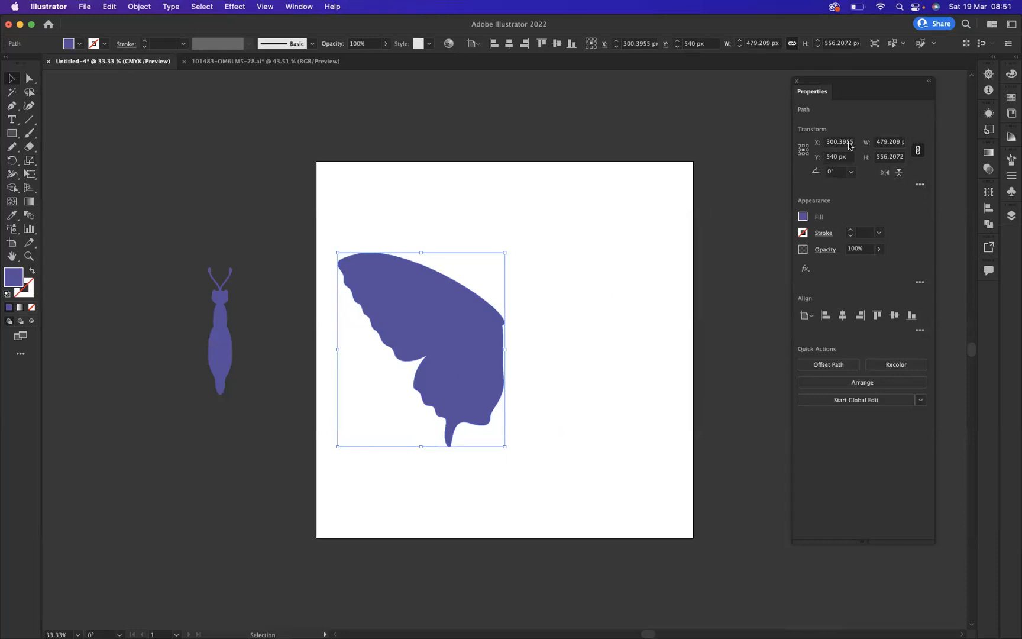
{"action": "mouse_move", "coordinate": [885, 174]}
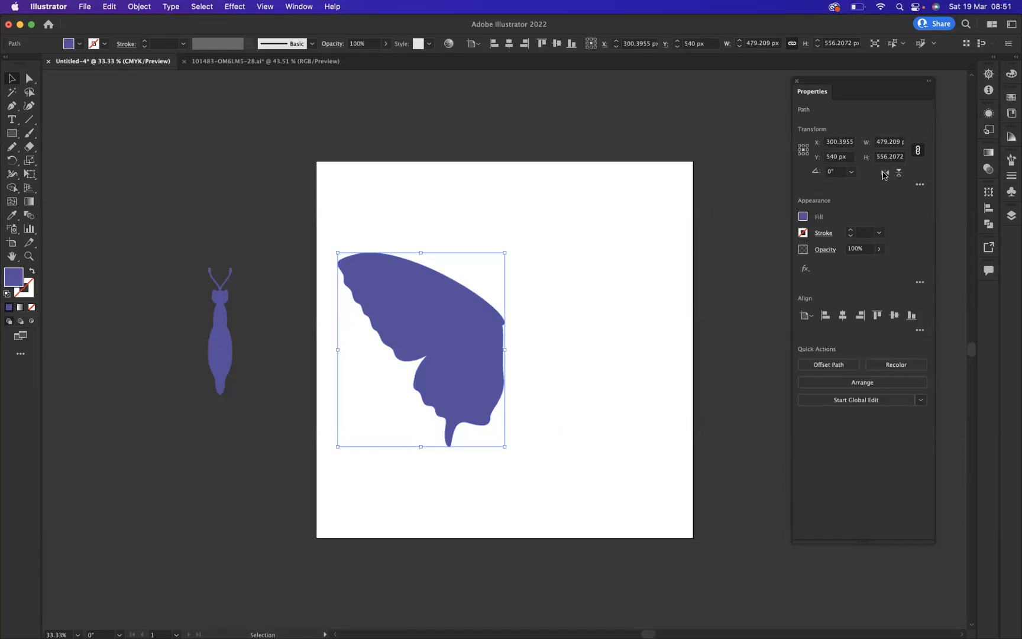
{"action": "mouse_move", "coordinate": [884, 173]}
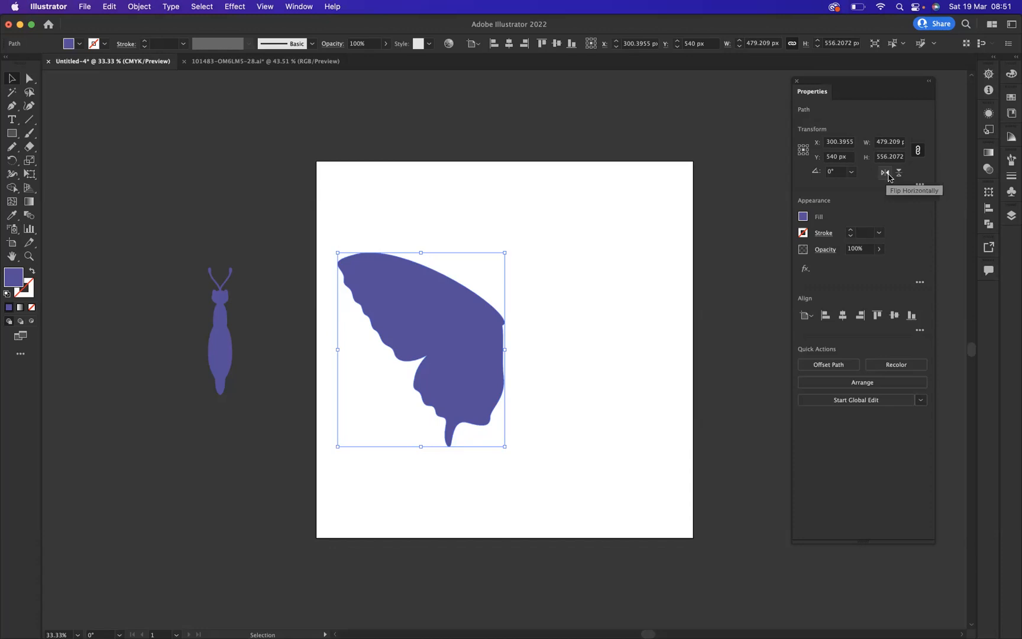
{"action": "mouse_move", "coordinate": [900, 173]}
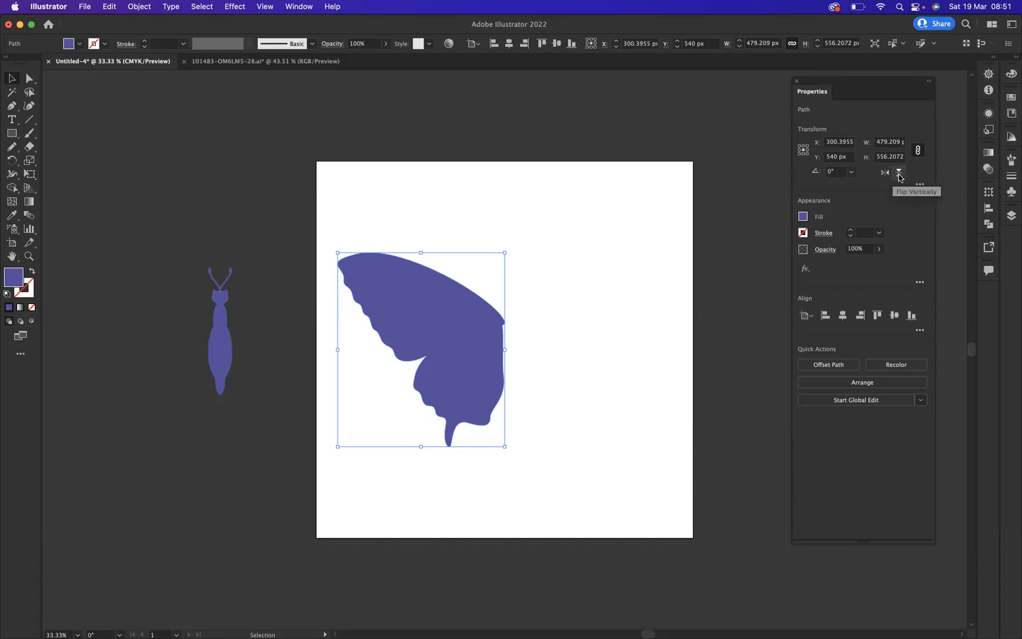
{"action": "mouse_move", "coordinate": [639, 244]}
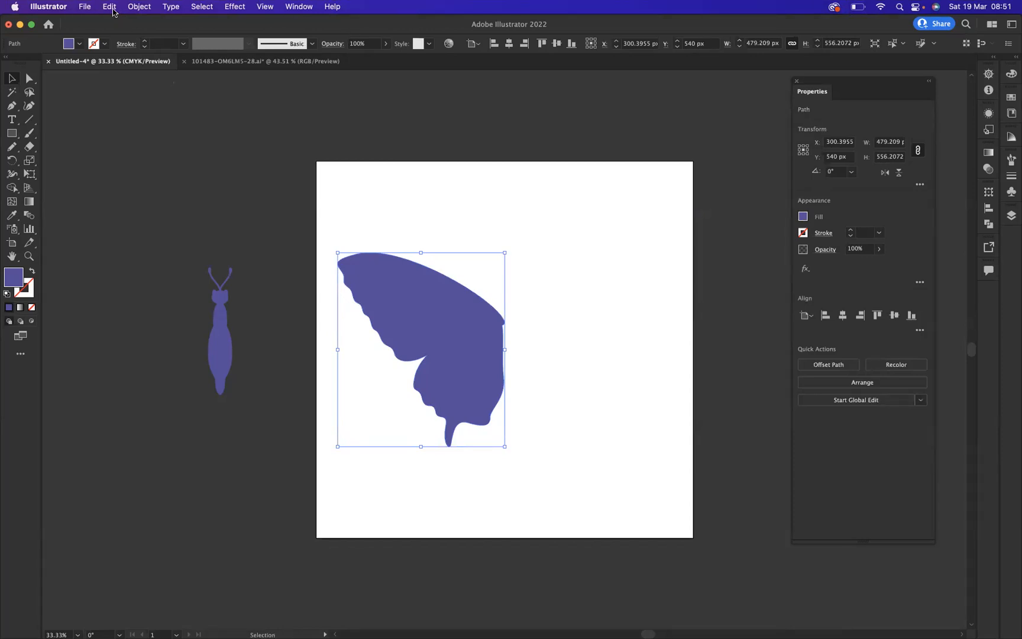
- Flip the pasted wing copy horizontally and vertically in Transform until it mirrors the original wing
{"action": "left_click", "coordinate": [109, 8]}
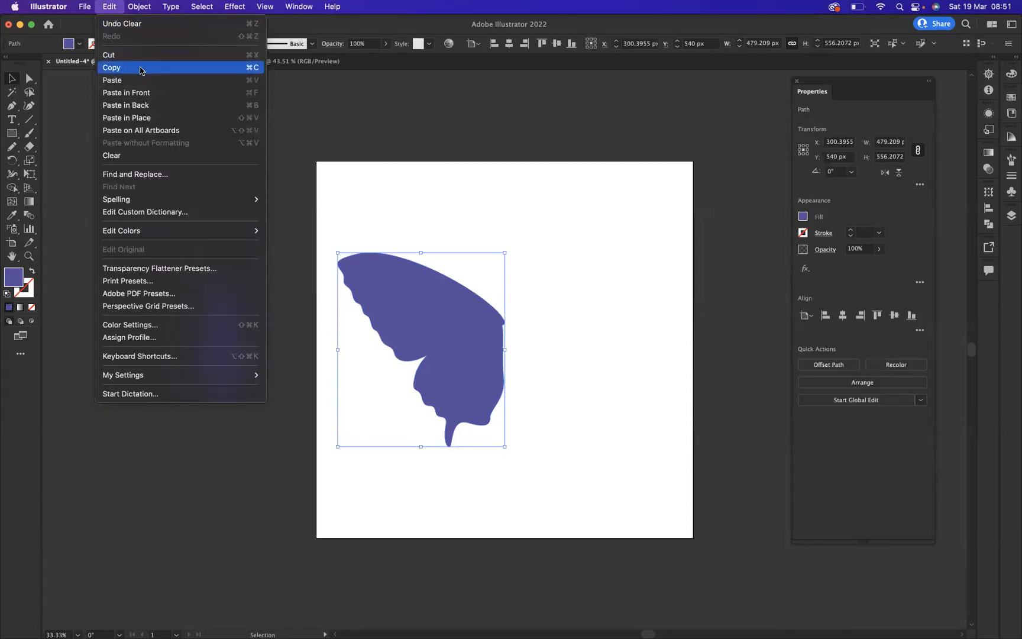
{"action": "mouse_move", "coordinate": [124, 80]}
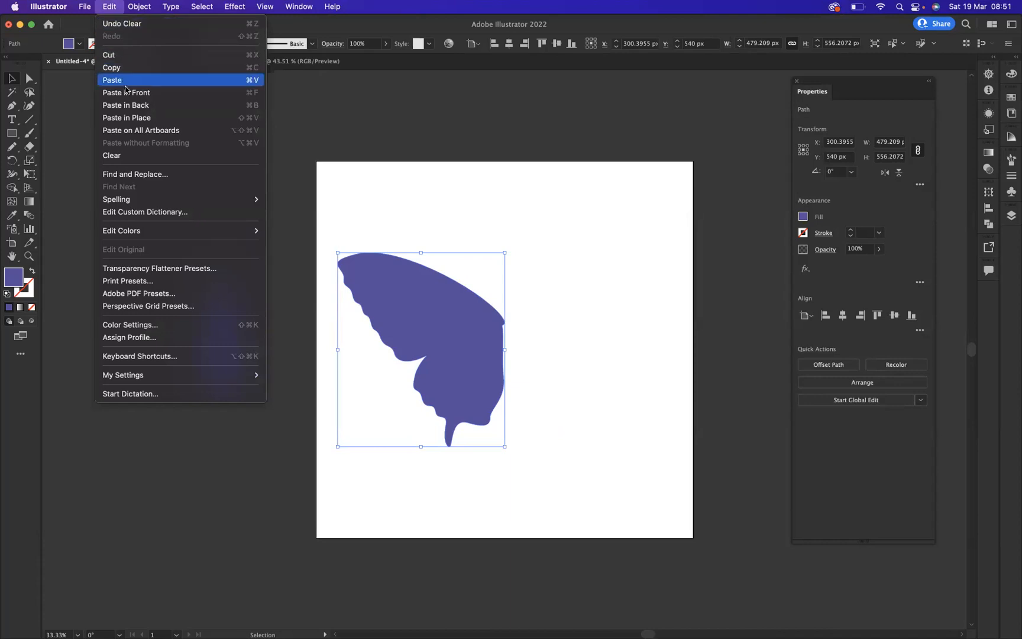
{"action": "mouse_move", "coordinate": [135, 97]}
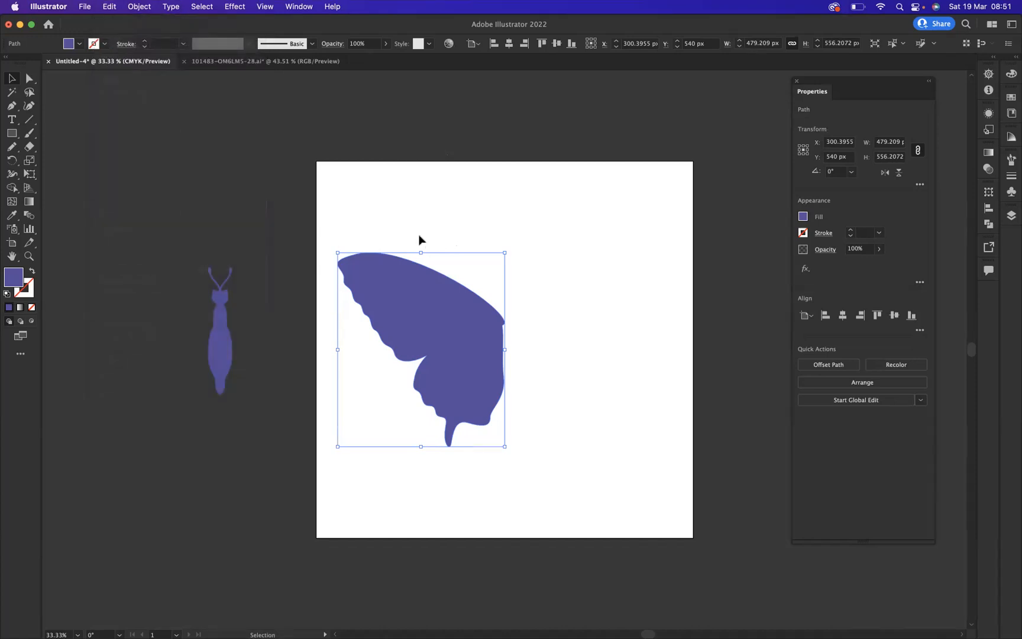
{"action": "mouse_move", "coordinate": [443, 308]}
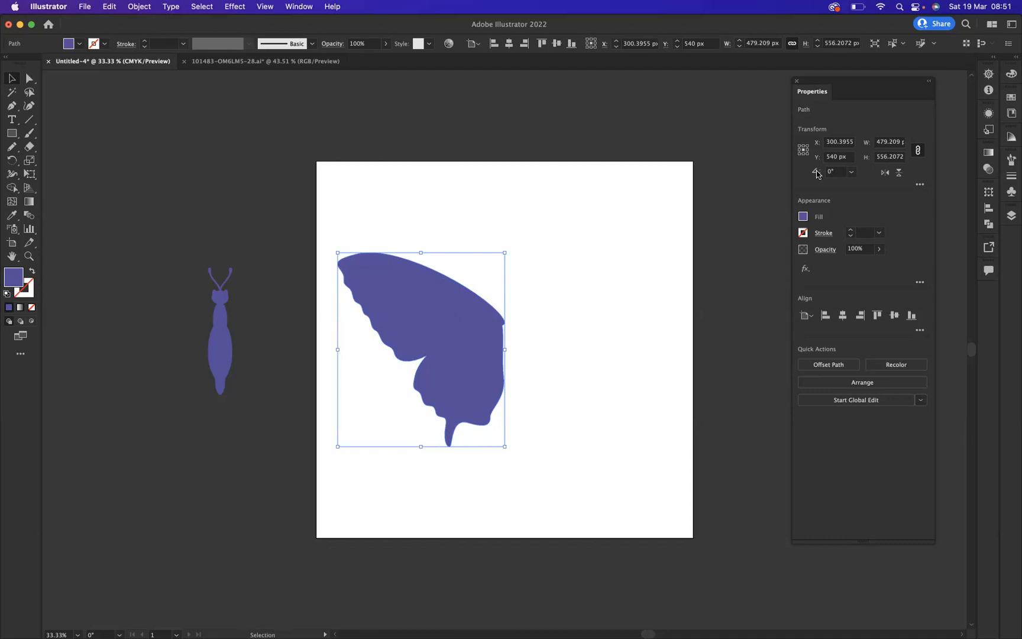
{"action": "mouse_move", "coordinate": [884, 173]}
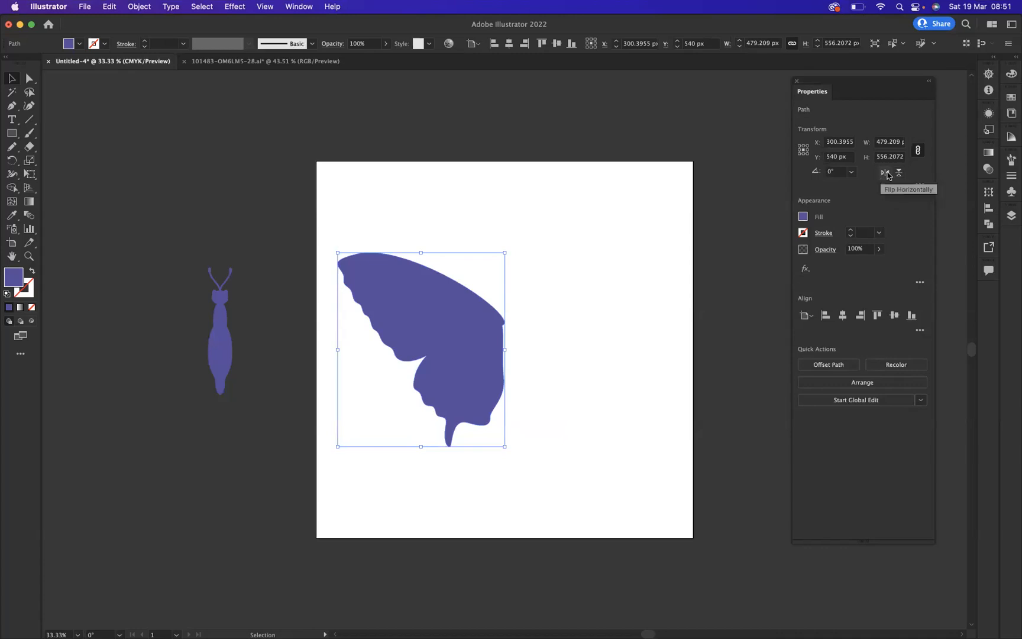
{"action": "left_click", "coordinate": [898, 173]}
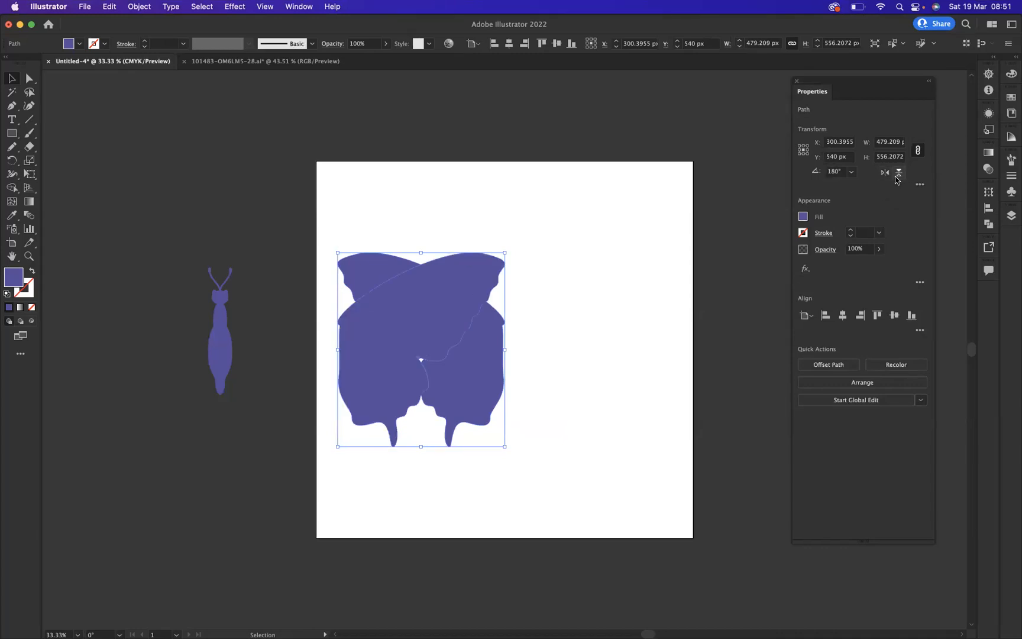
{"action": "left_click", "coordinate": [896, 173]}
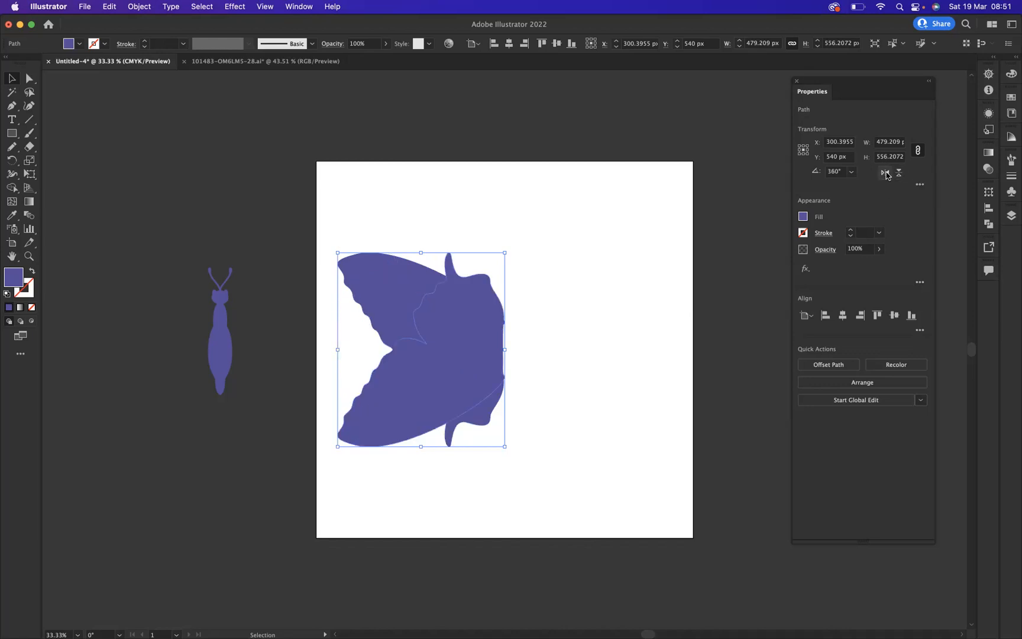
{"action": "left_click", "coordinate": [899, 173]}
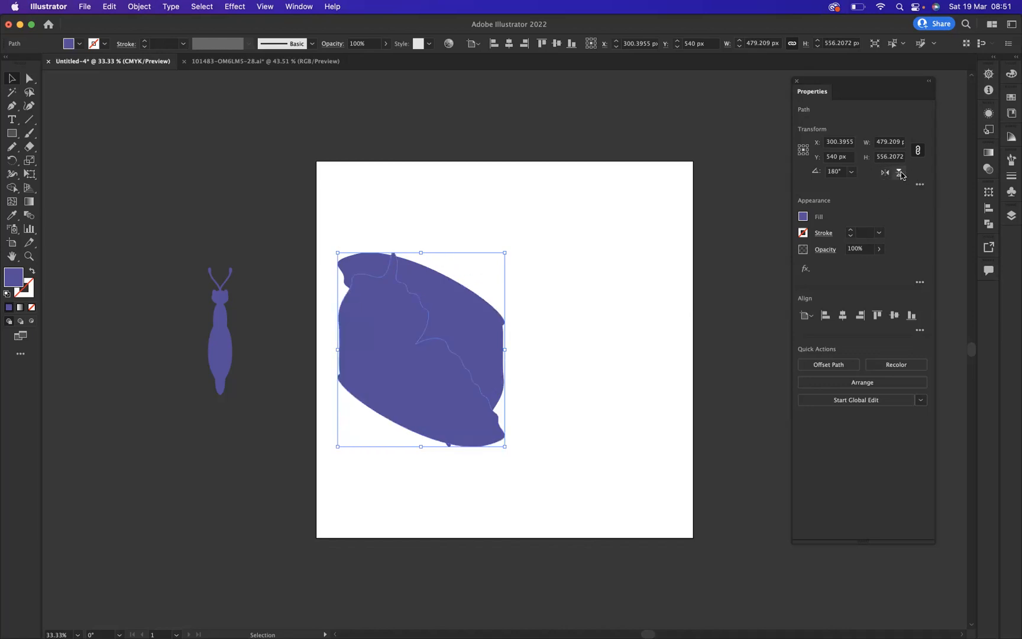
{"action": "left_click", "coordinate": [899, 174]}
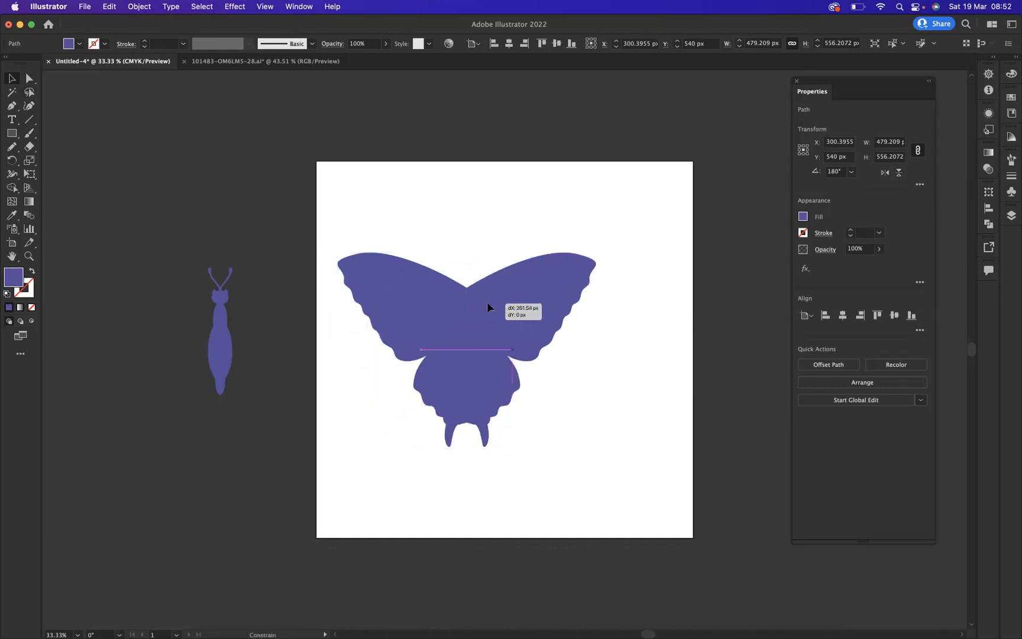
- Slide the mirrored wing copy sideways before discarding it
{"action": "left_click_drag", "start_coordinate": [489, 308], "coordinate": [564, 308]}
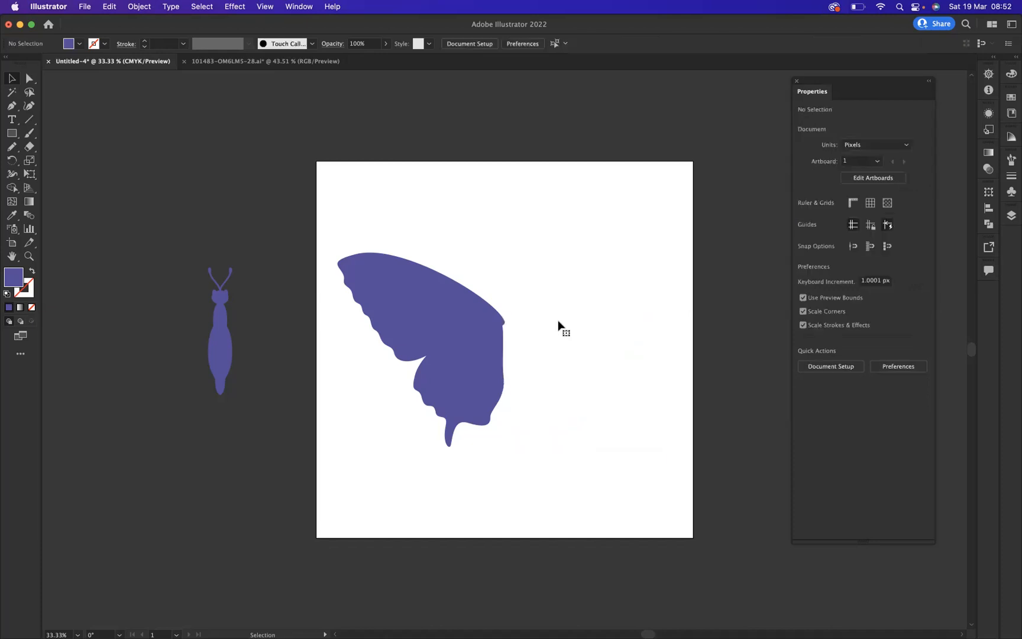
{"action": "mouse_move", "coordinate": [11, 78]}
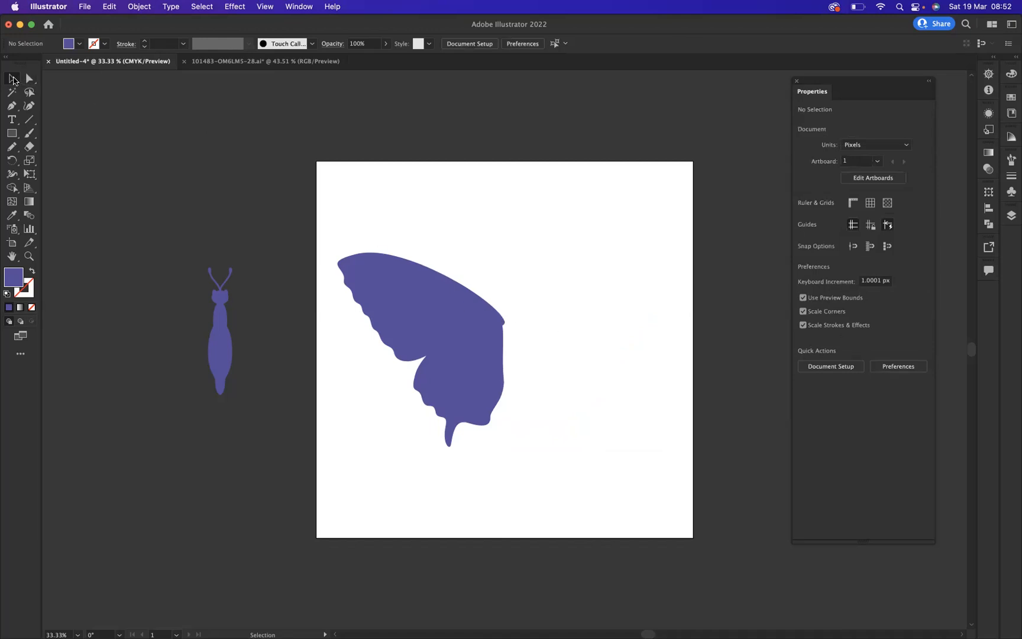
{"action": "mouse_move", "coordinate": [377, 220]}
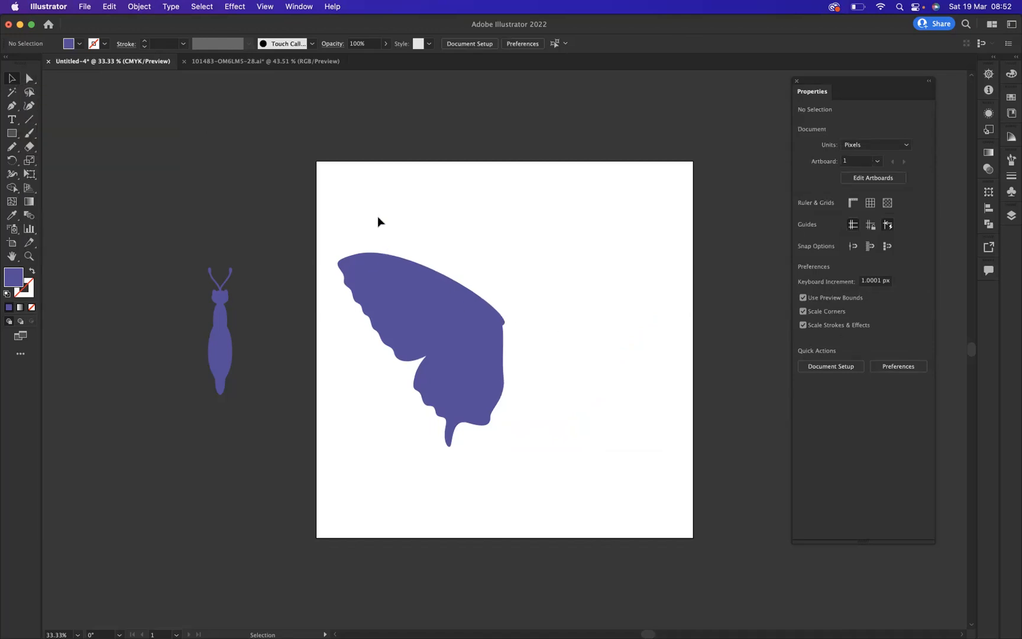
- Select the wing and Alt-click Flip Horizontally to create a mirrored copy on the right
{"action": "left_click", "coordinate": [420, 349]}
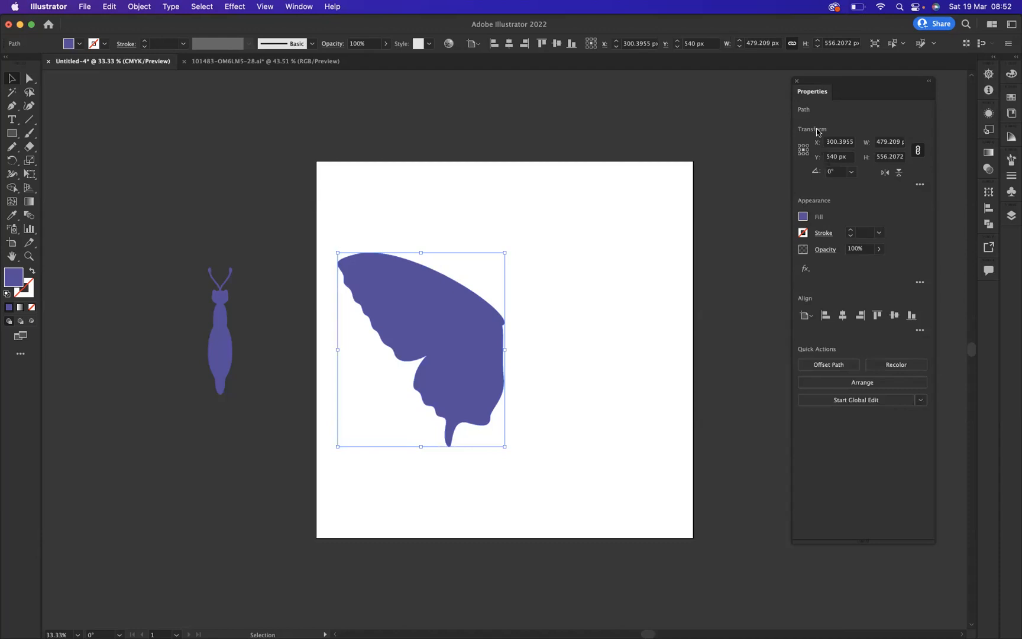
{"action": "mouse_move", "coordinate": [812, 134]}
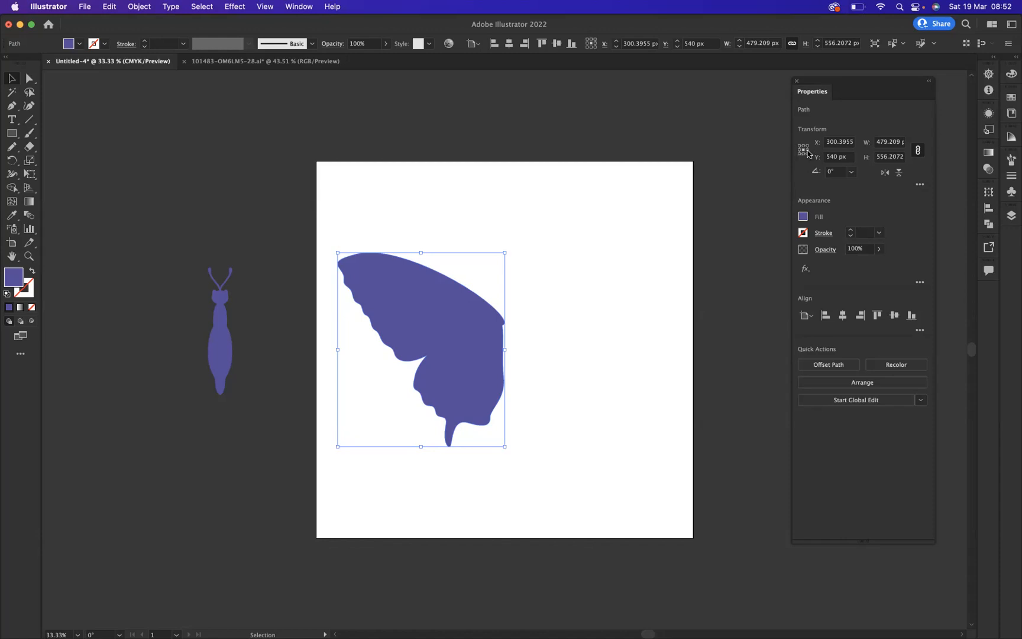
{"action": "mouse_move", "coordinate": [803, 149]}
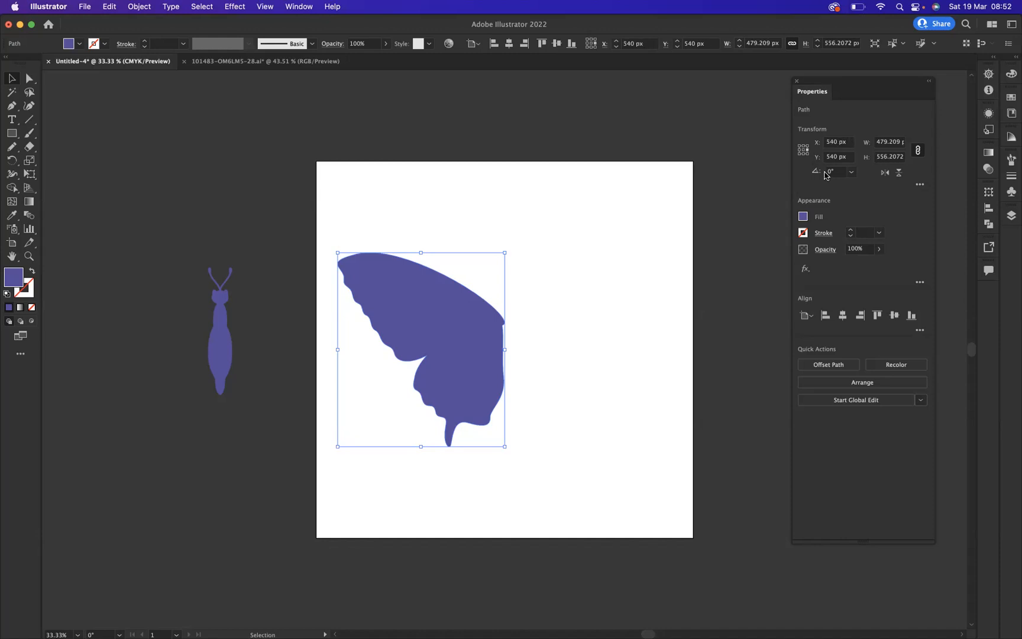
{"action": "mouse_move", "coordinate": [813, 160]}
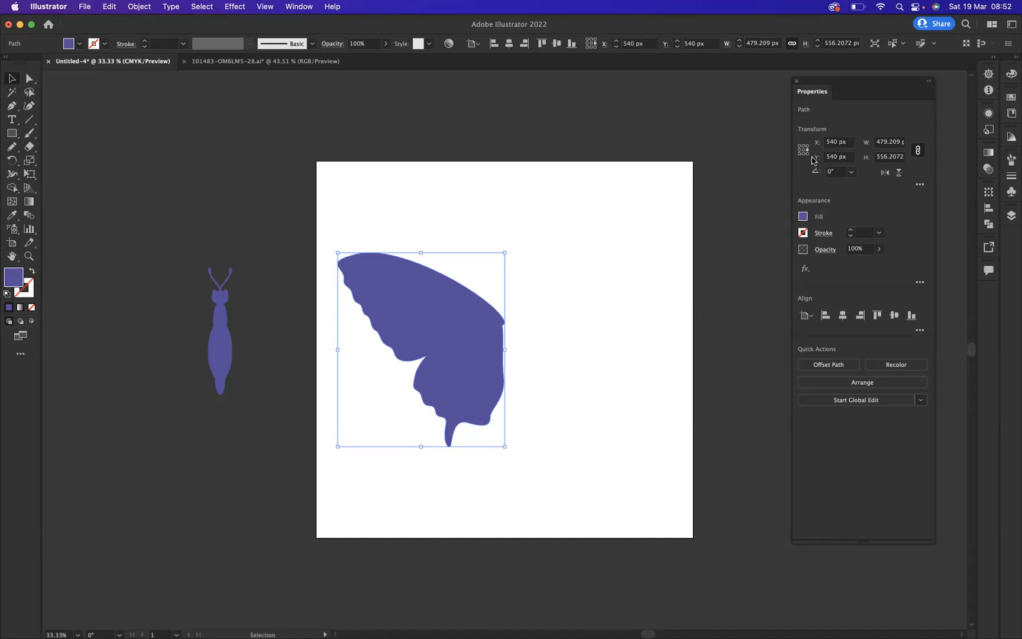
{"action": "mouse_move", "coordinate": [885, 173]}
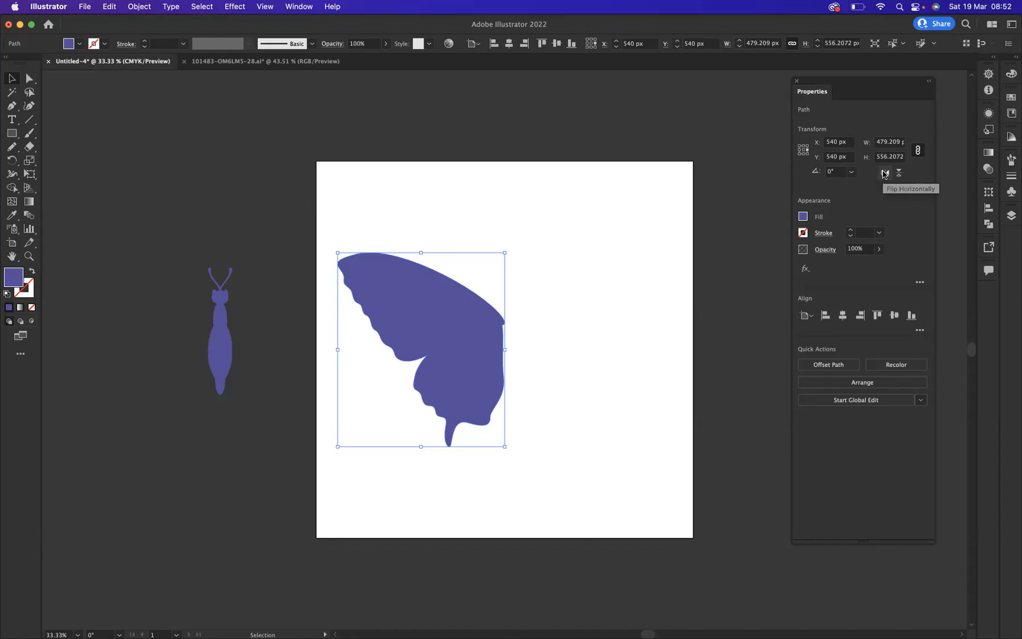
{"action": "left_click", "coordinate": [885, 172]}
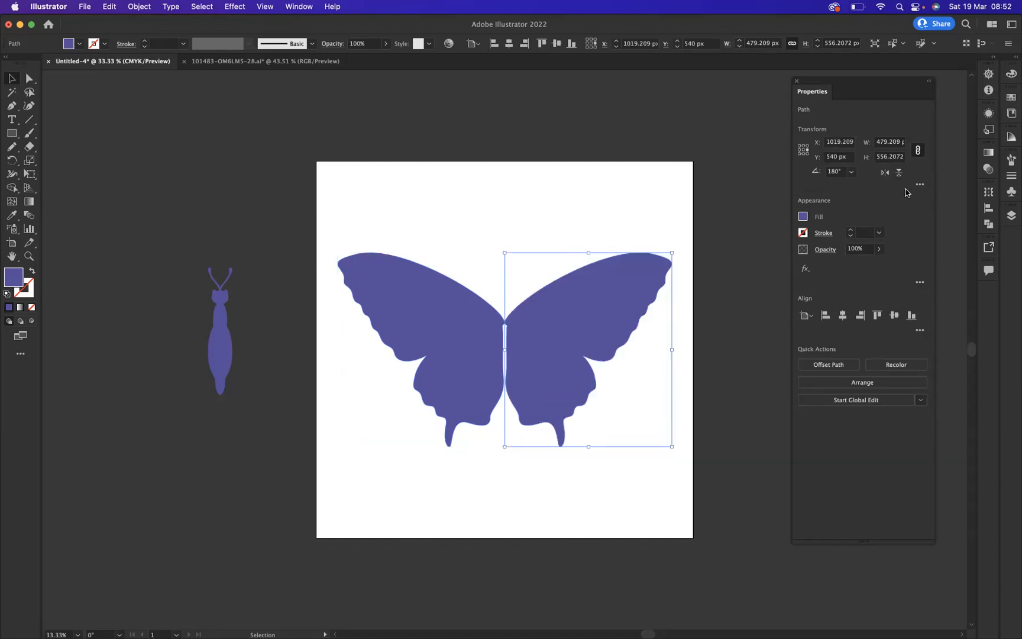
{"action": "mouse_move", "coordinate": [862, 212]}
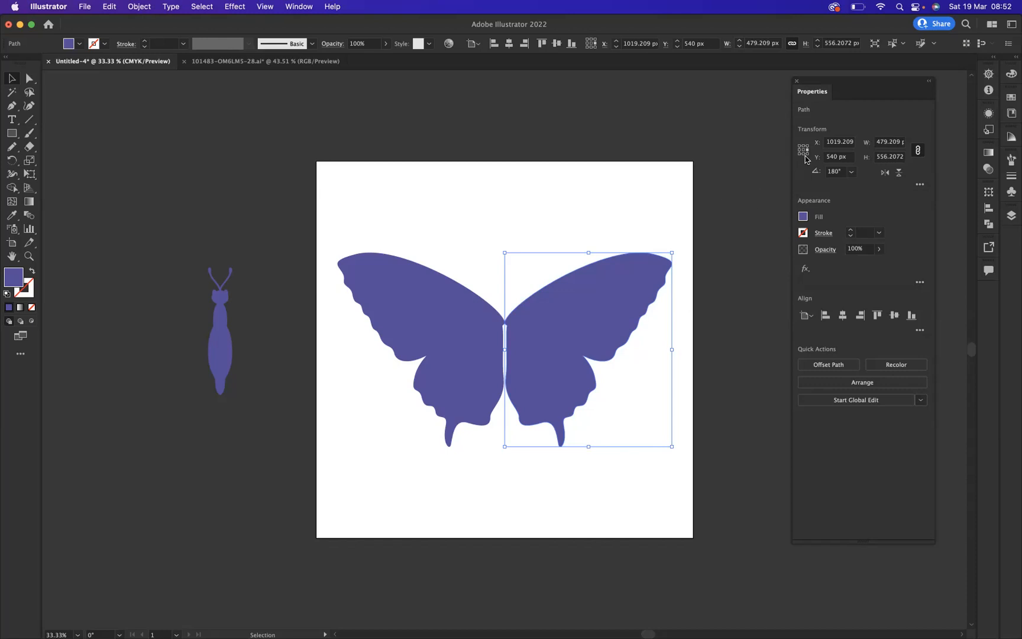
{"action": "mouse_move", "coordinate": [803, 154]}
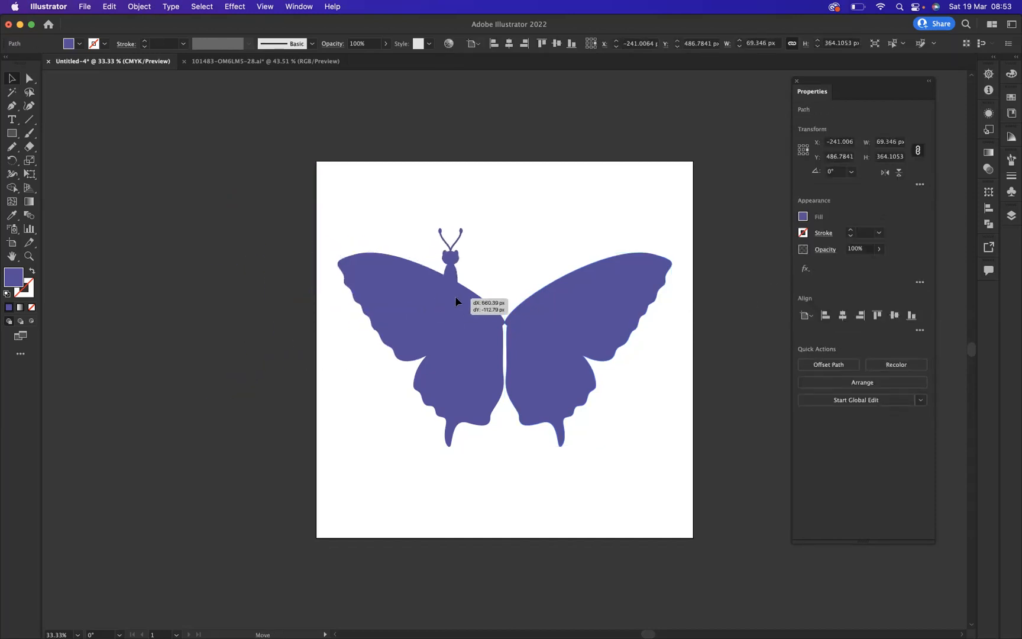
- Drag the body from the pasteboard onto the centre seam between the two wings
{"action": "left_click_drag", "start_coordinate": [455, 302], "coordinate": [503, 344]}
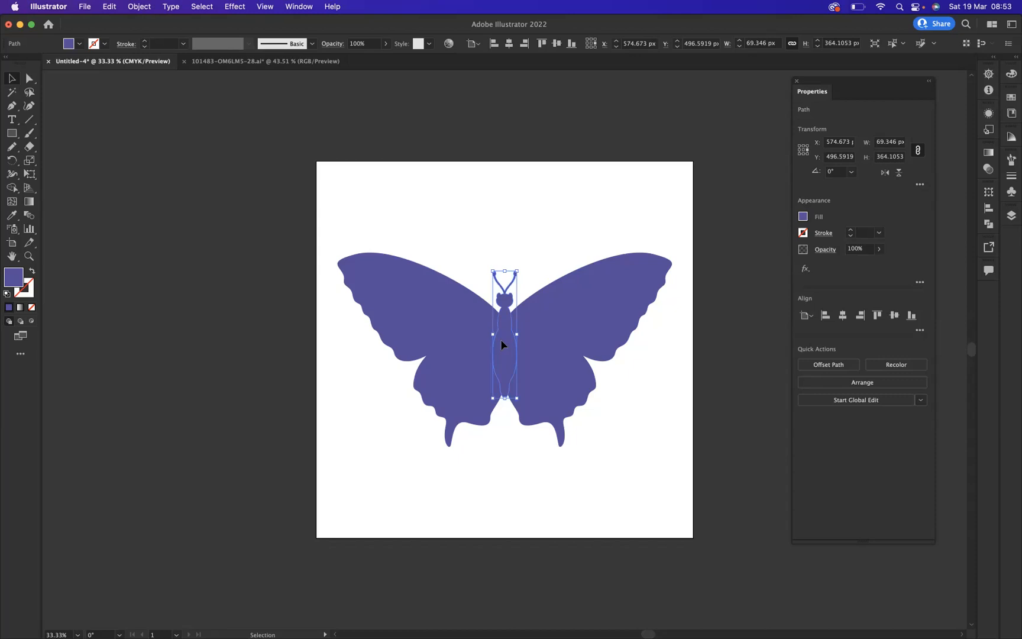
{"action": "mouse_move", "coordinate": [396, 208]}
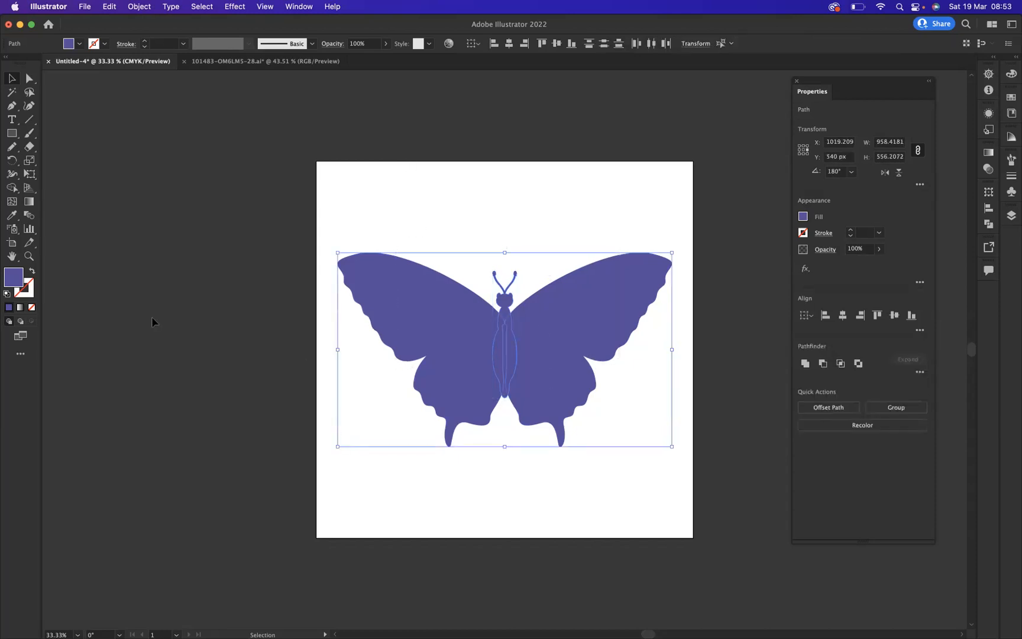
{"action": "mouse_move", "coordinate": [10, 189]}
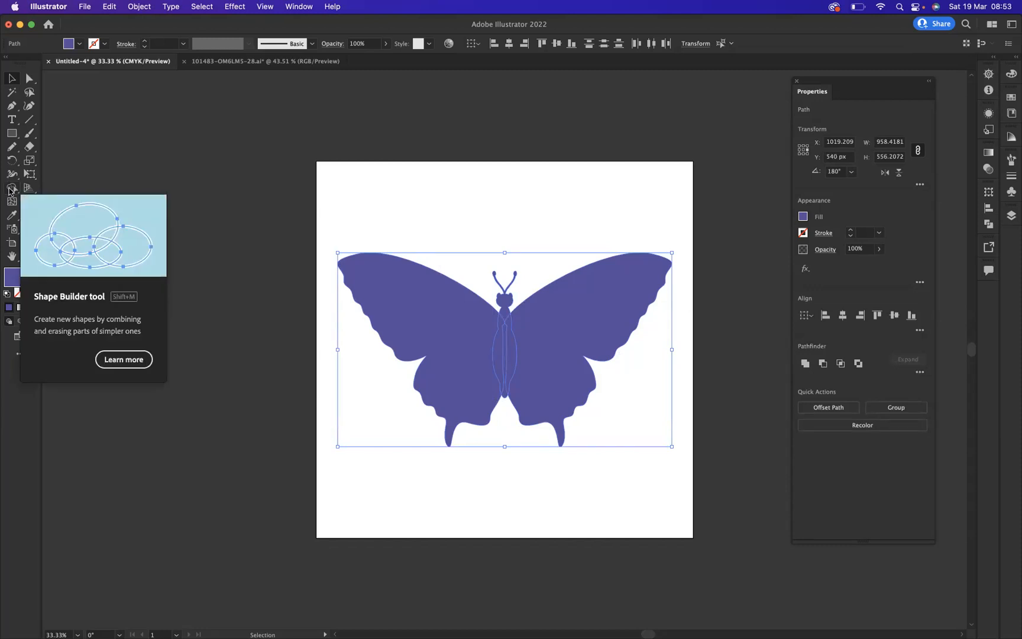
- Choose the Shape Builder tool to unite the wings and body into one silhouette
{"action": "left_click", "coordinate": [9, 188]}
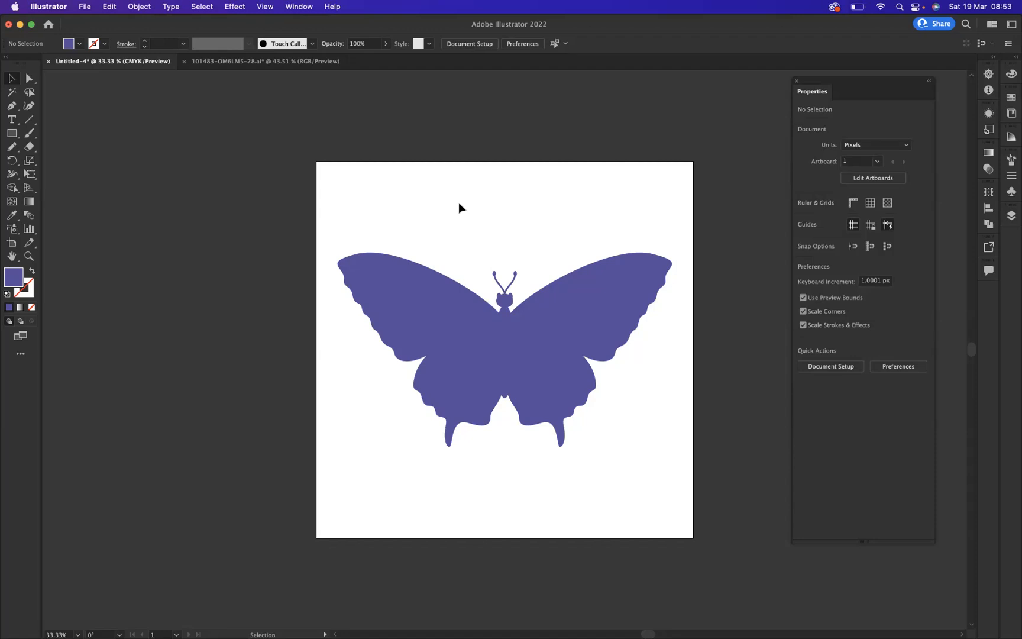
{"action": "mouse_move", "coordinate": [598, 151]}
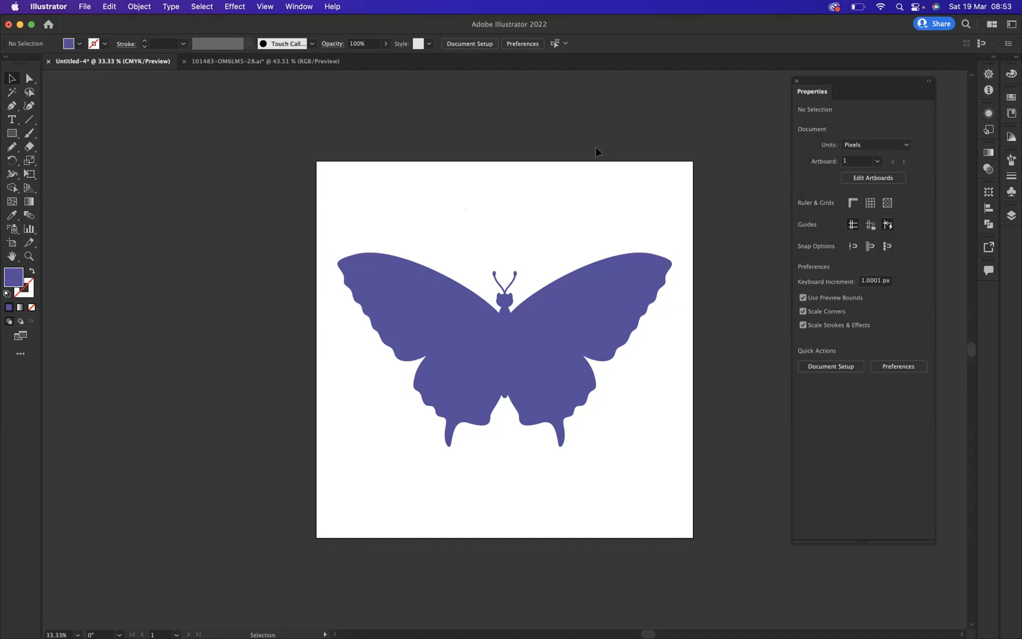